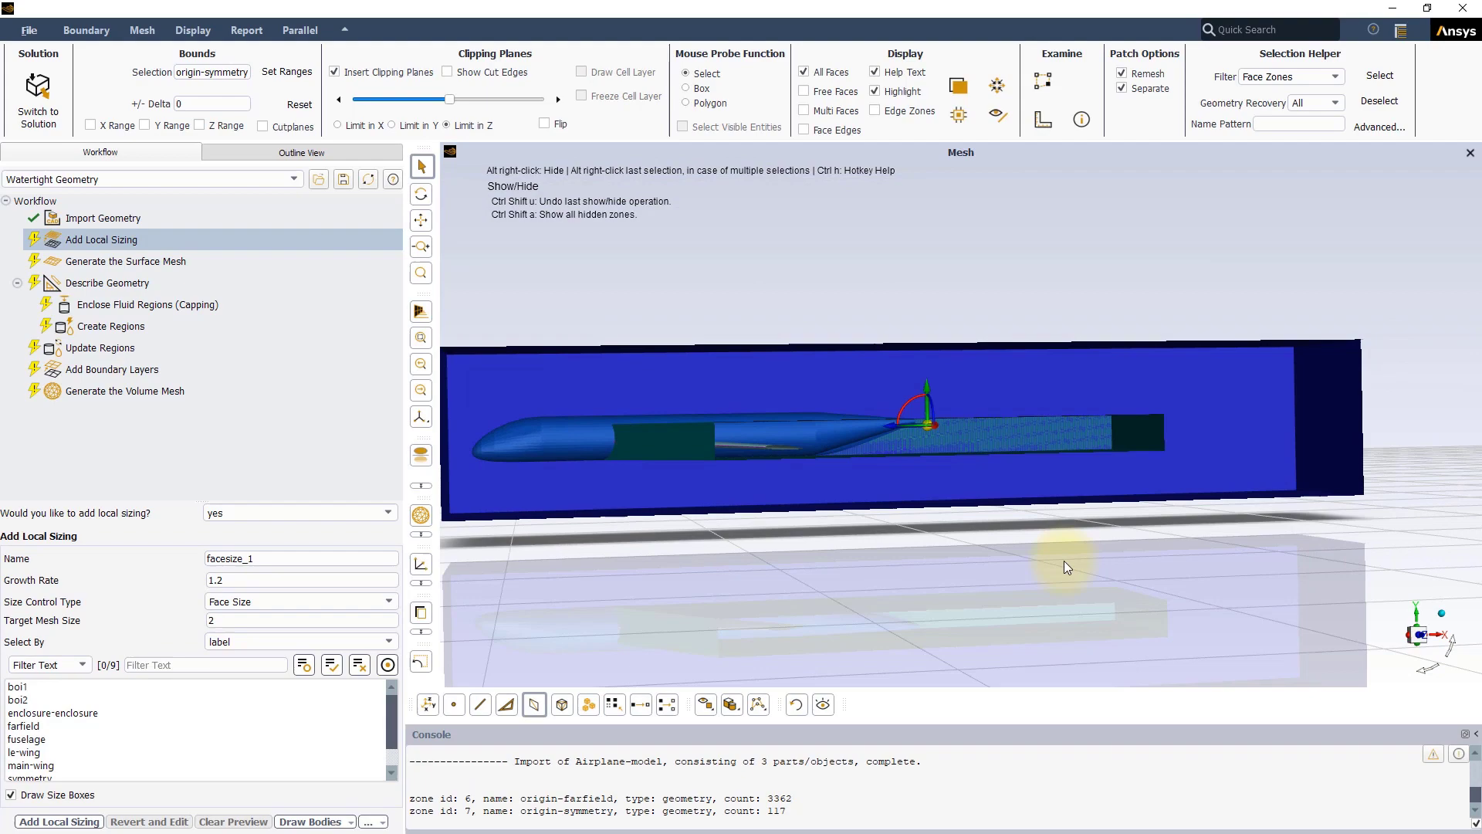
Switch the local sizing face selection from label to zone, showing origin- zone names.
left_click_drag(1065, 567, 869, 601)
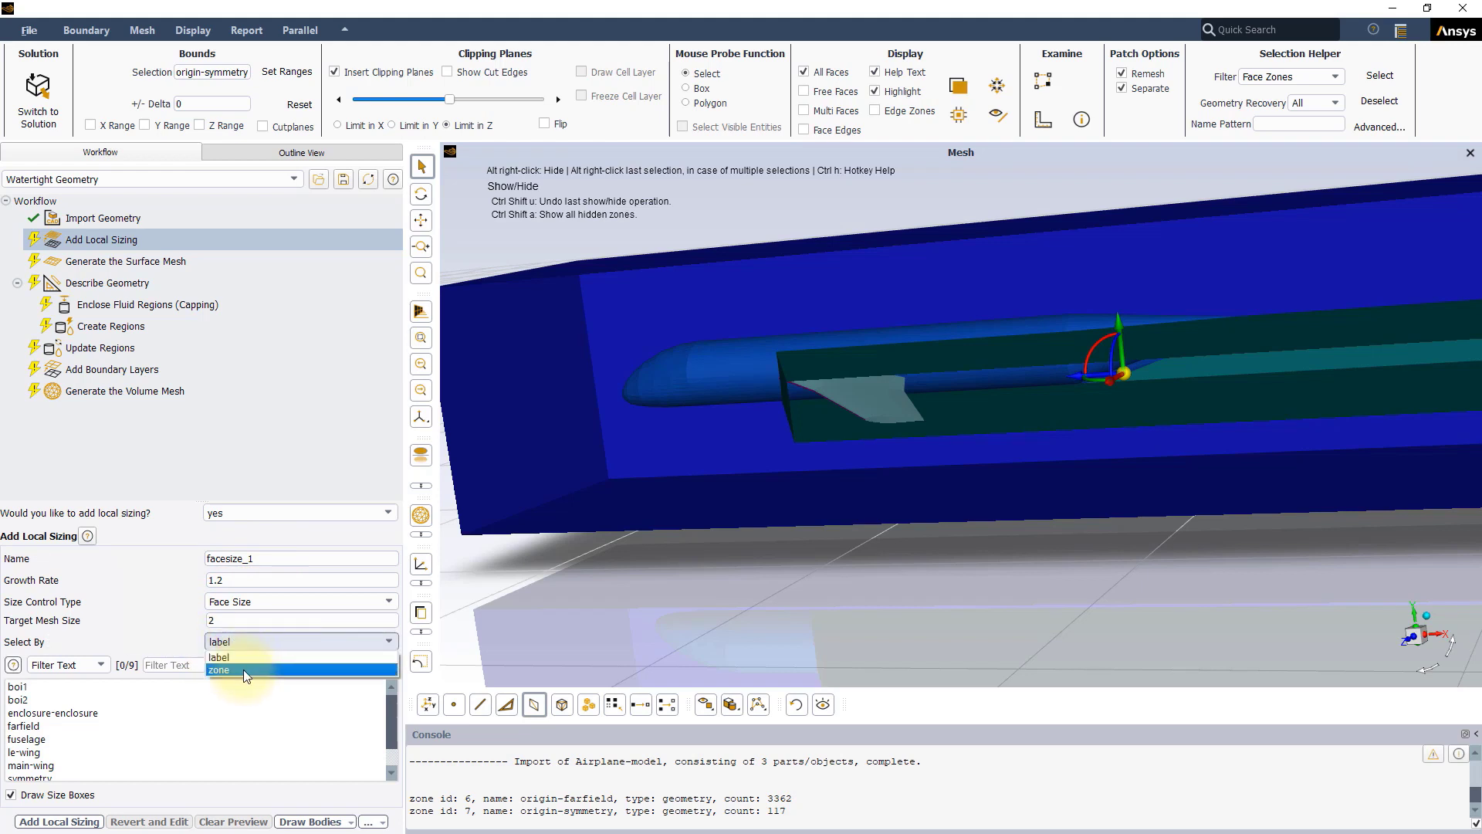
left_click(218, 669)
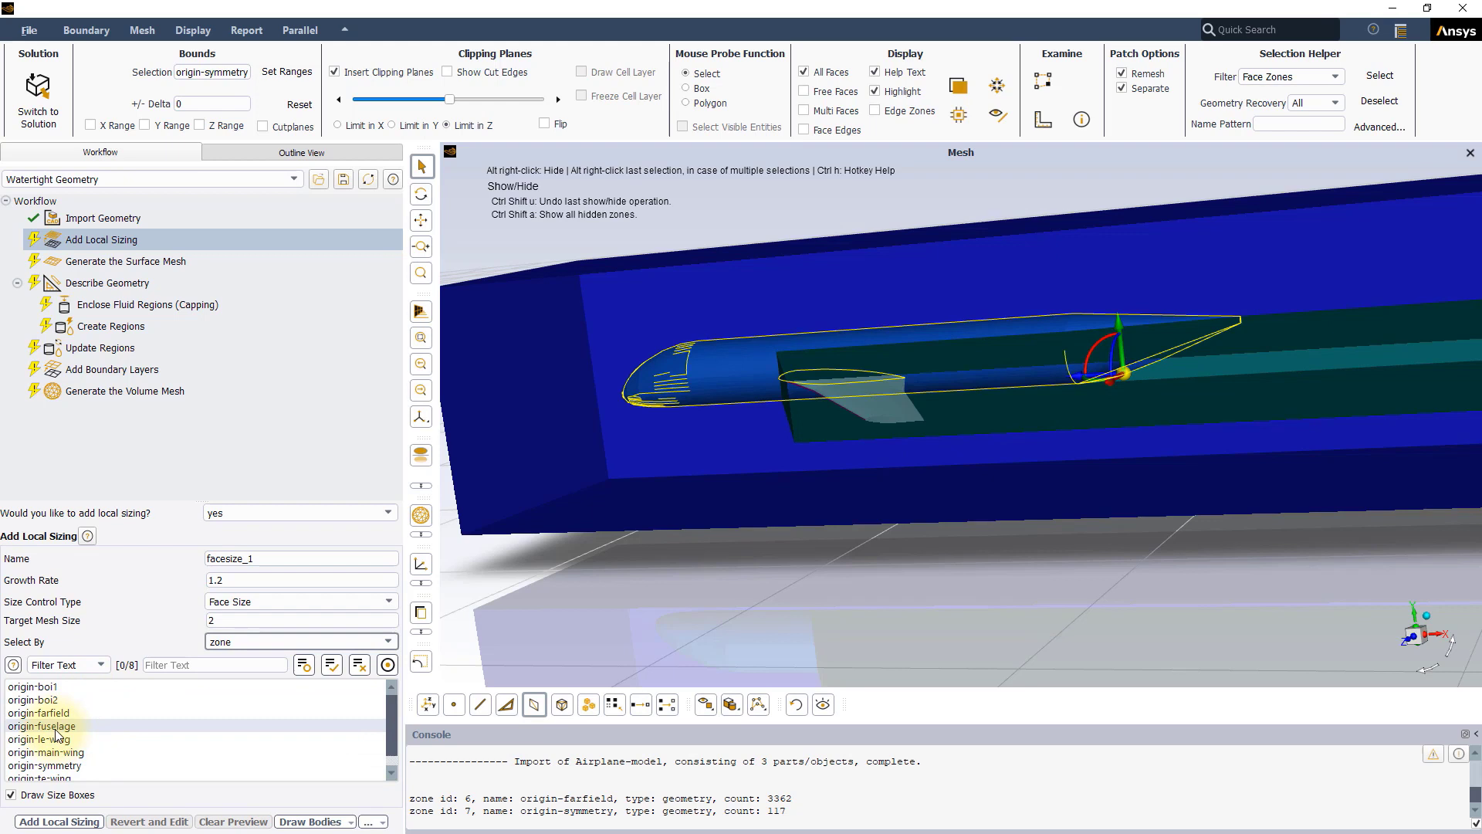
Pick the origin-fuselage zone for the face sizing.
left_click(42, 725)
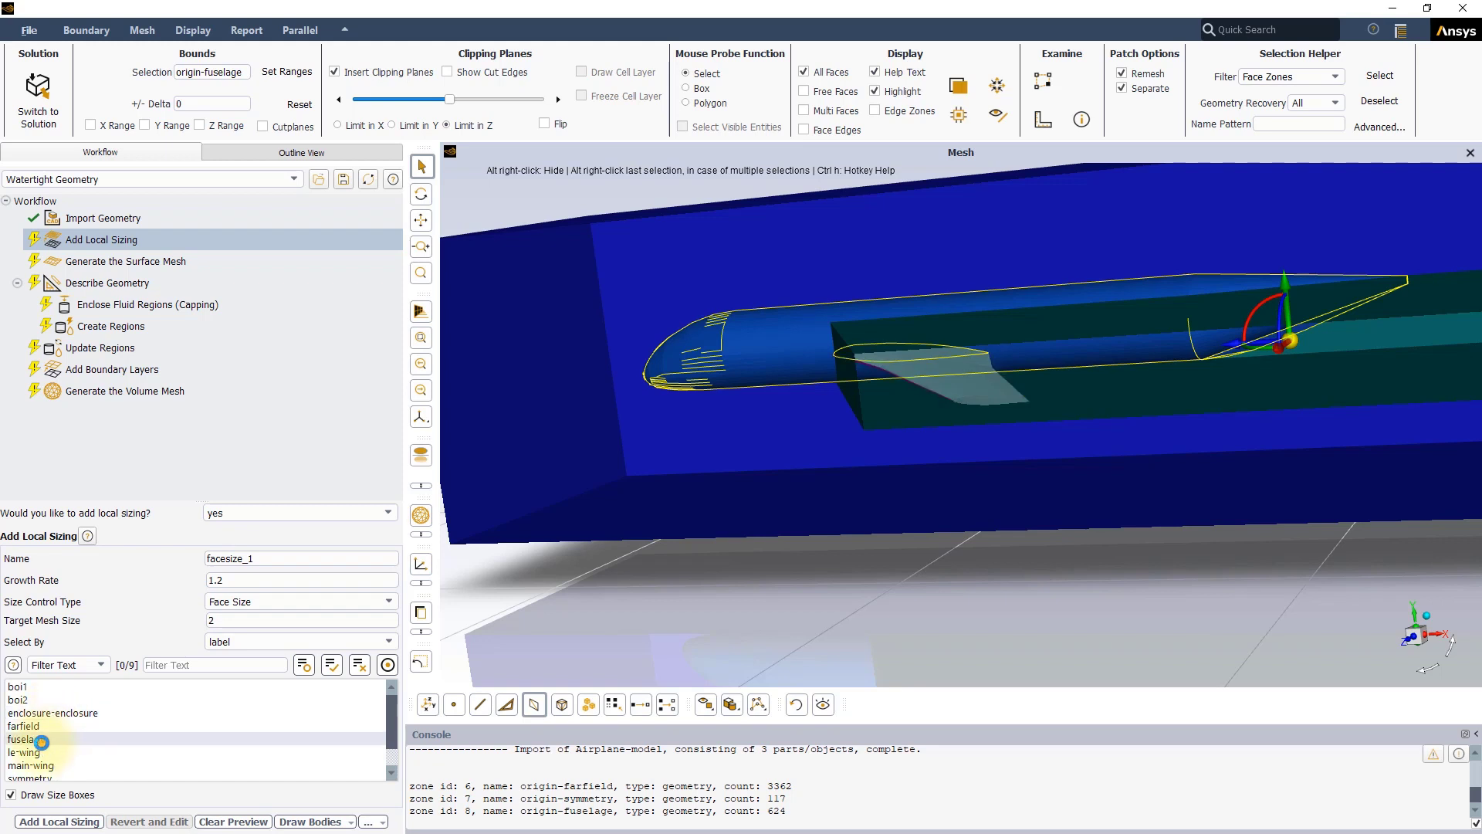
left_click(28, 738)
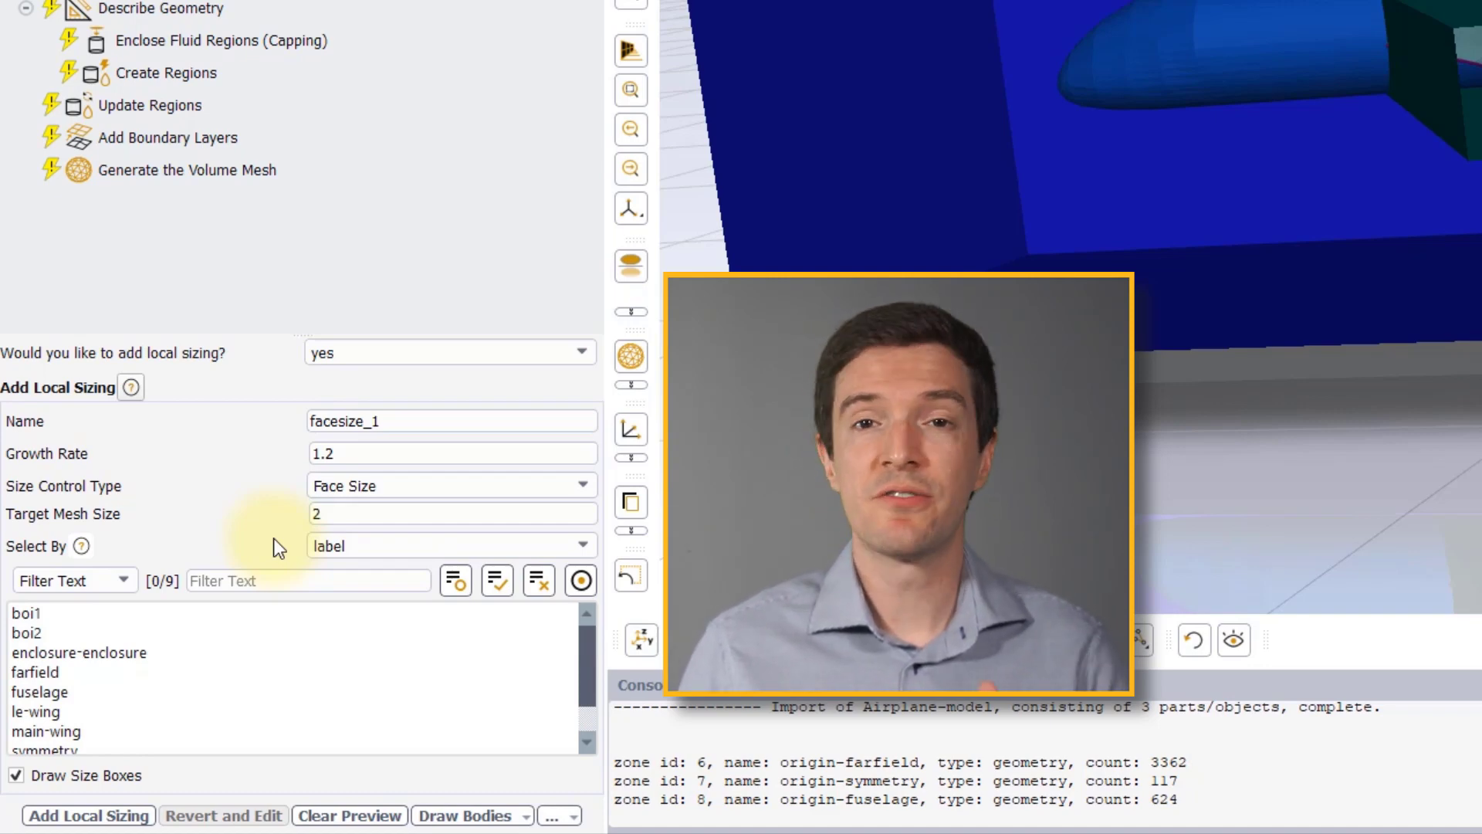
left_click(35, 672)
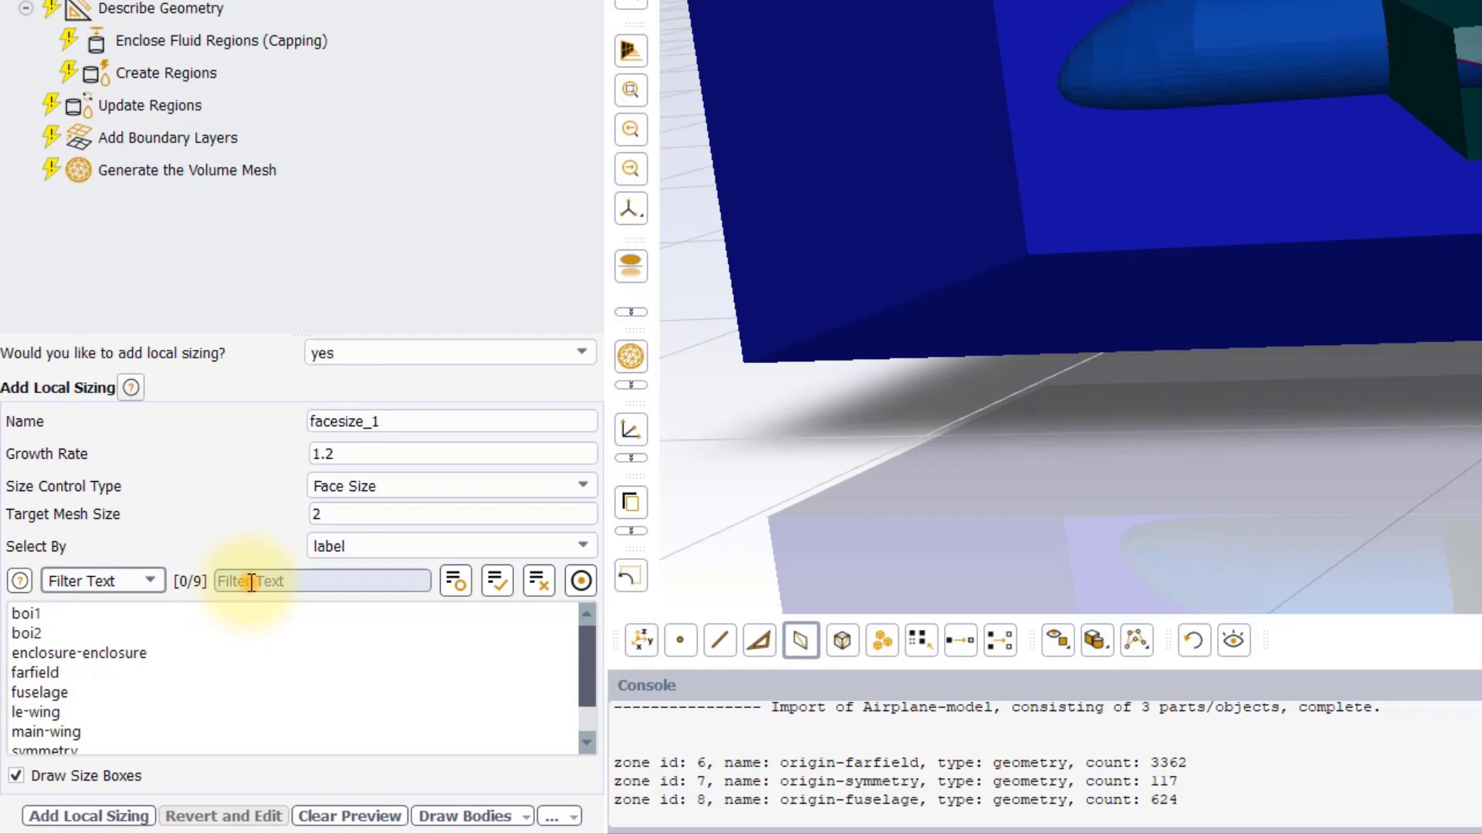
Filter the label list with wildcard *wing, leaving le-wing, main-wing and te-wing selected.
type("*")
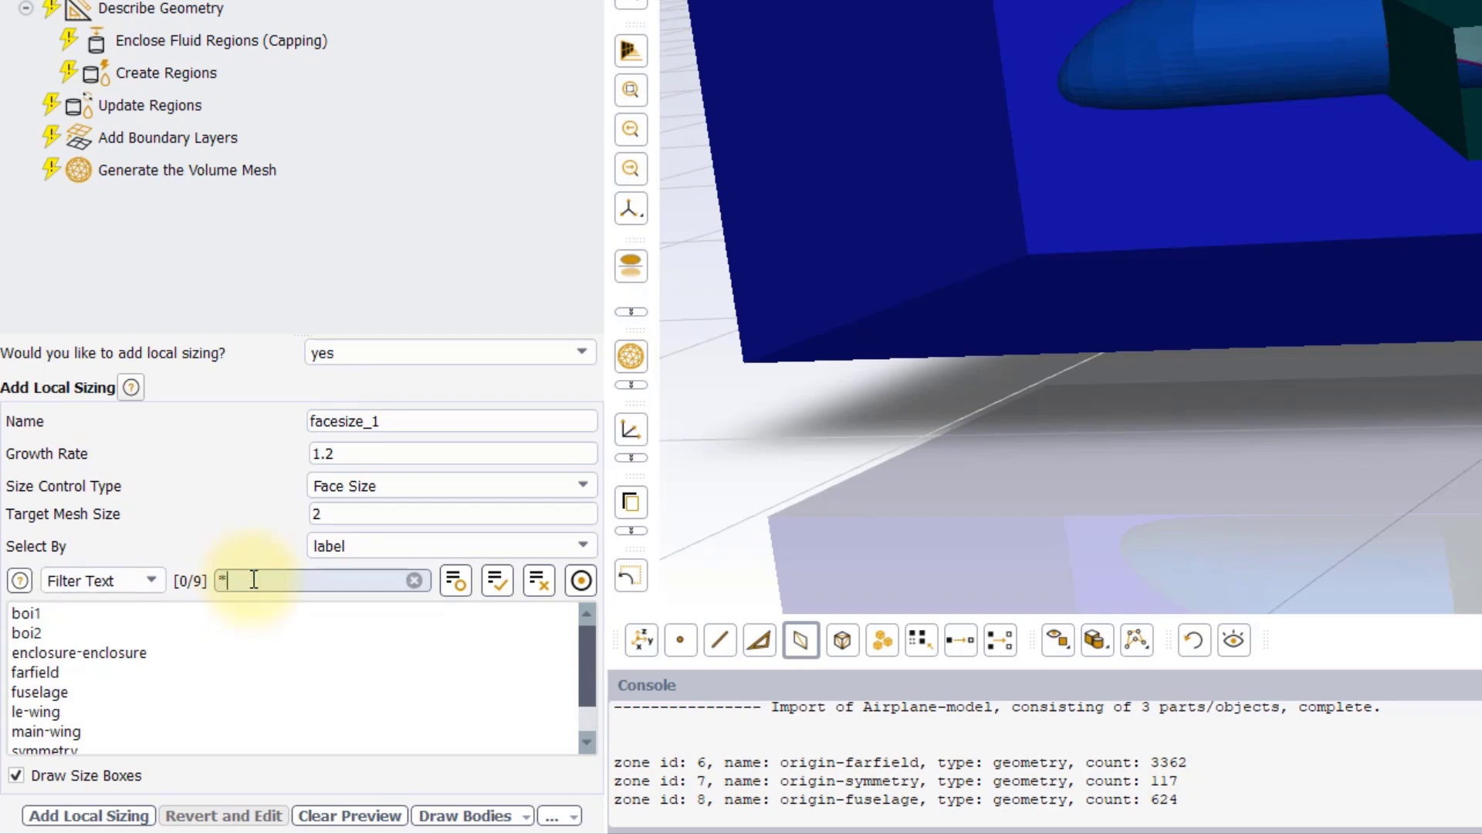
type("-")
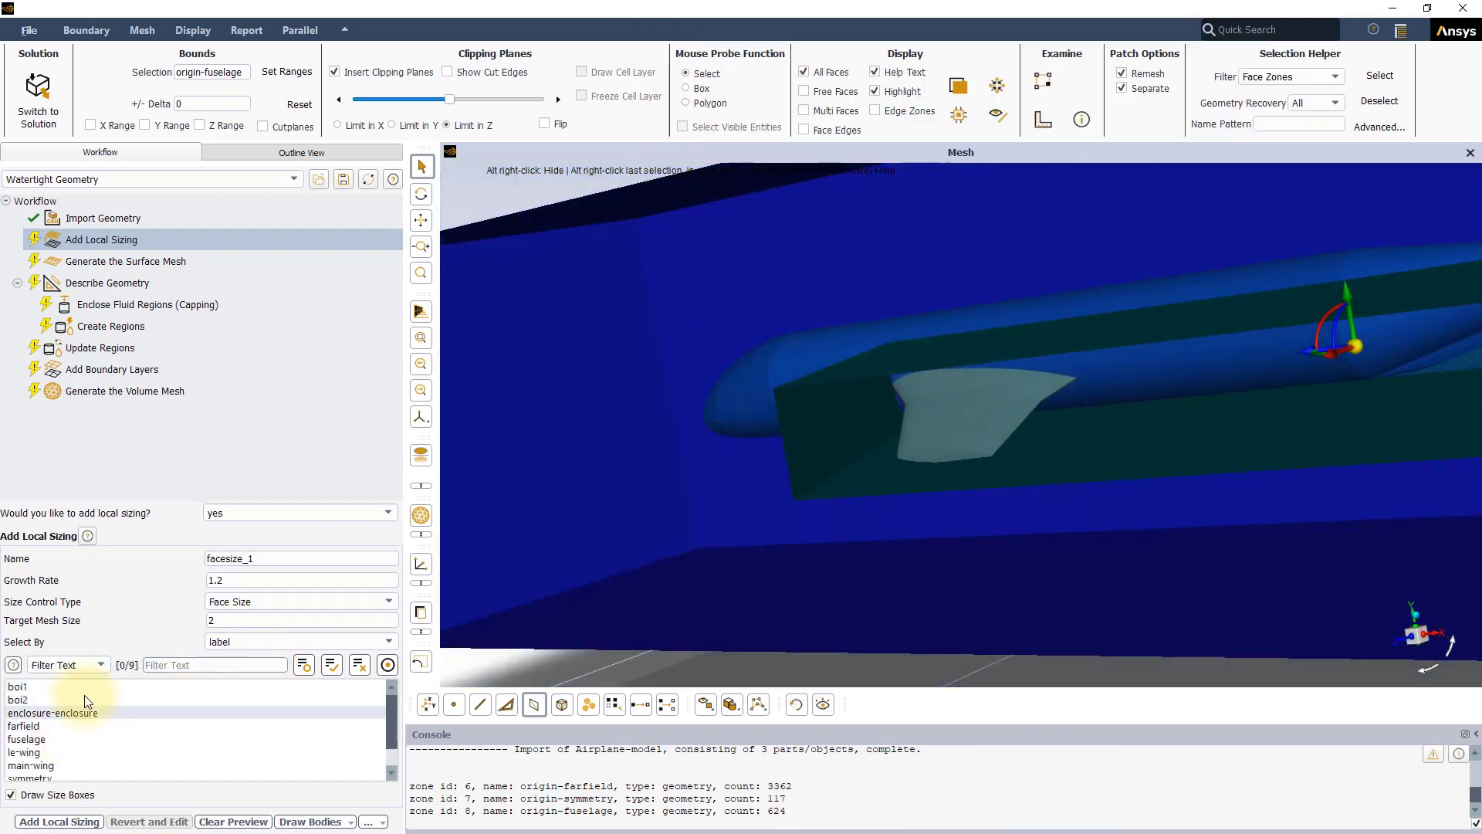
left_click(99, 664)
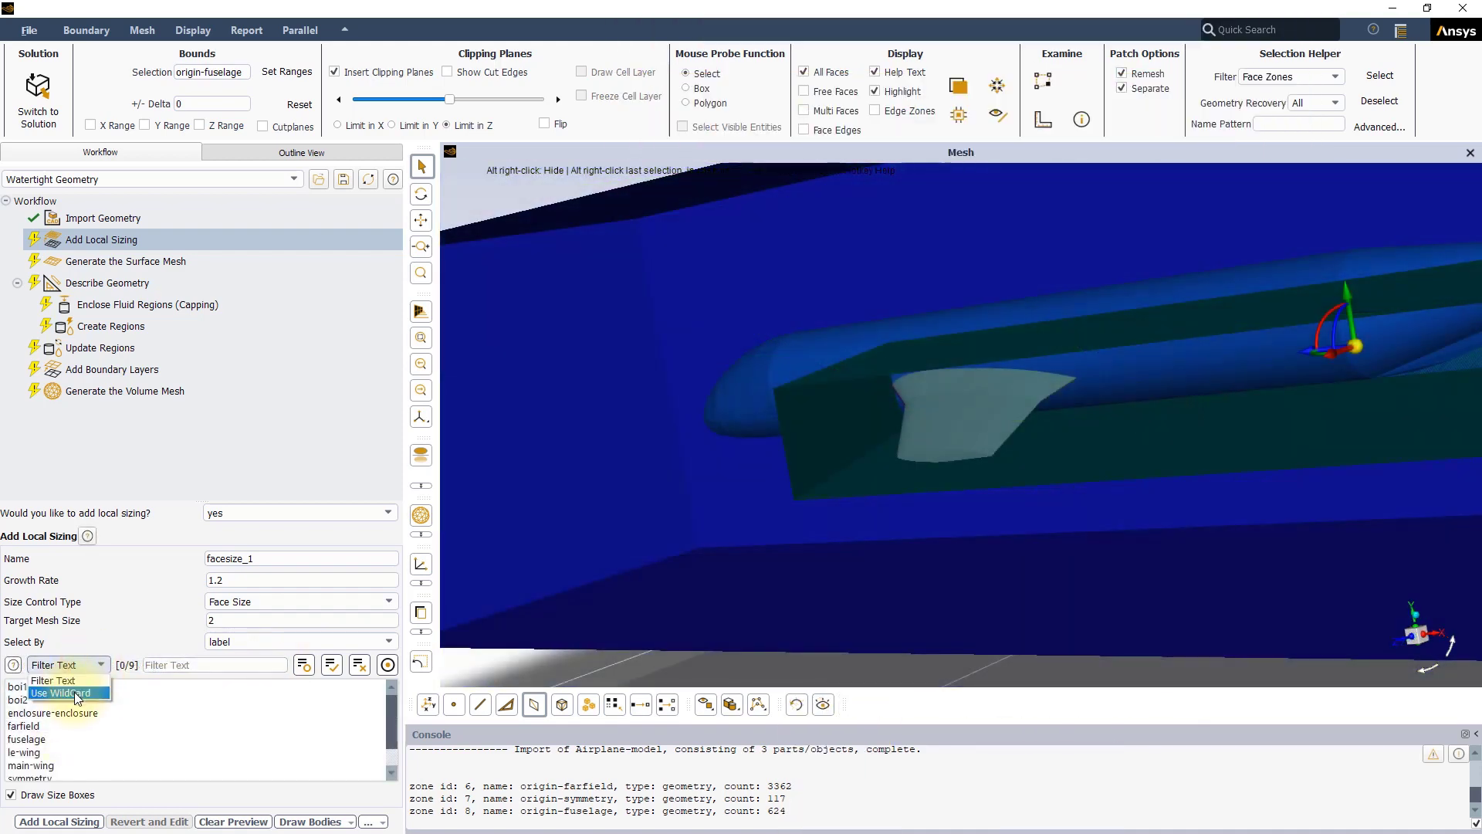
left_click(61, 693)
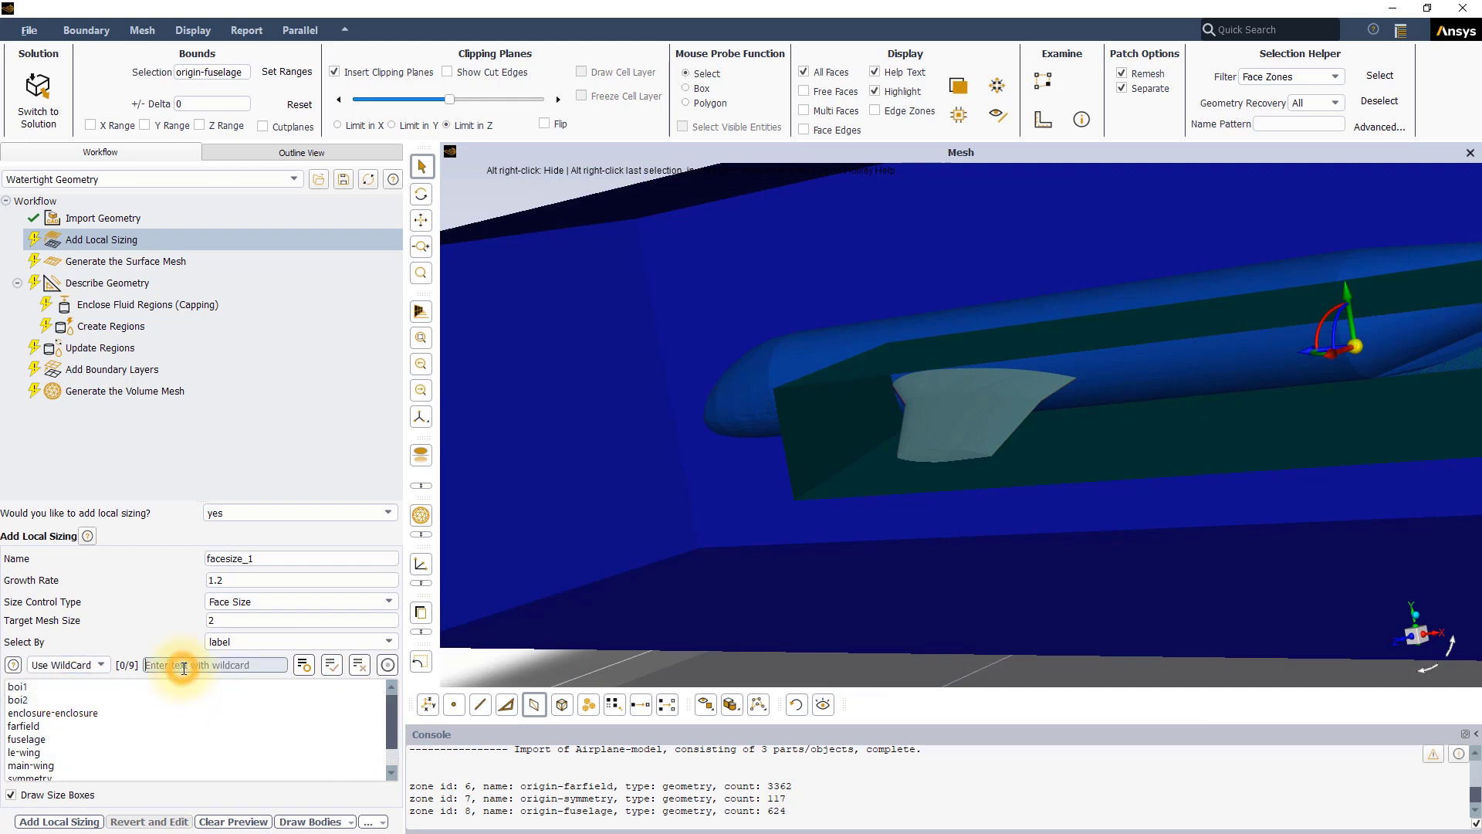
type("*")
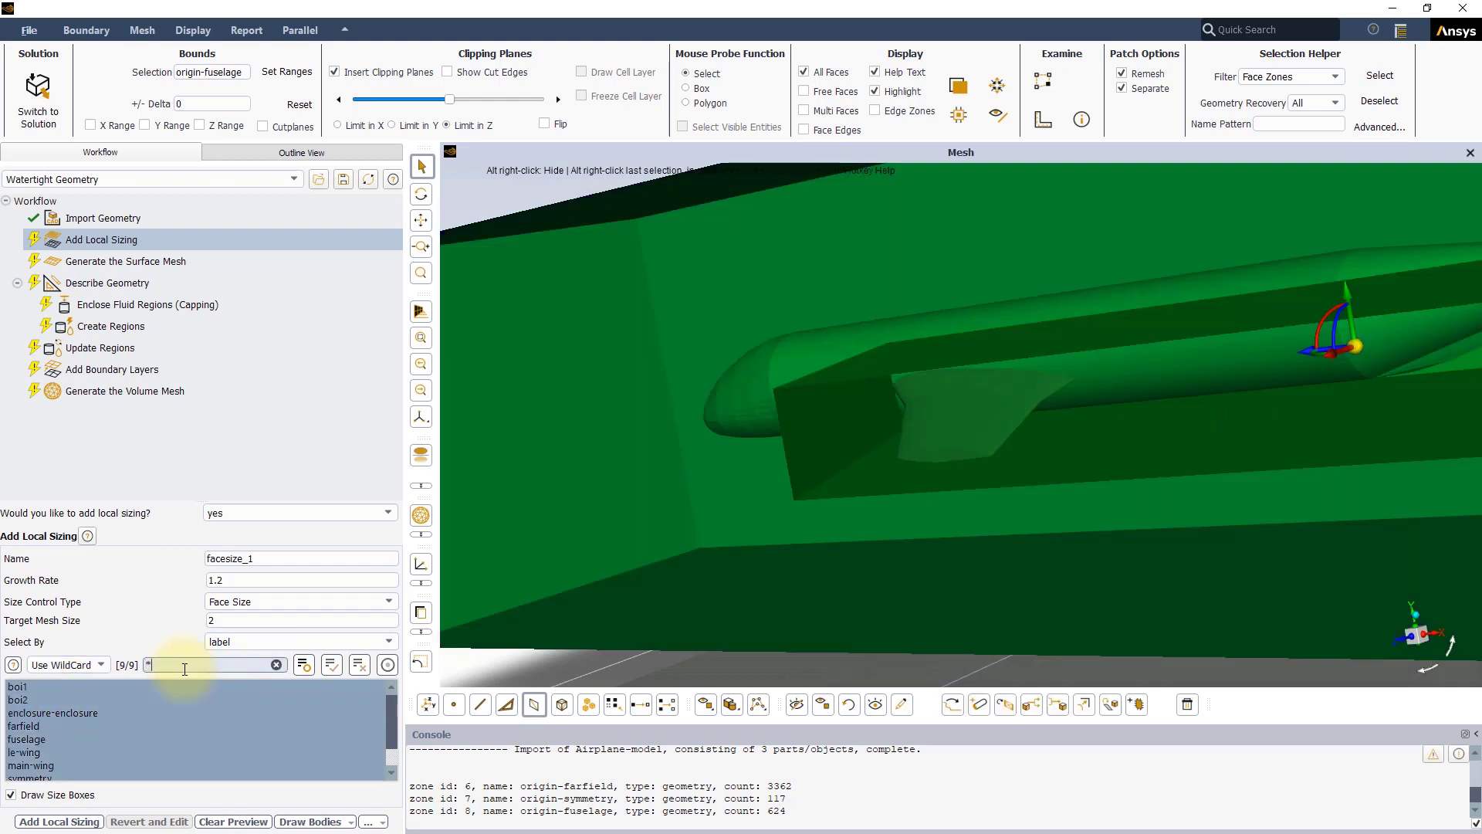
type("*wing")
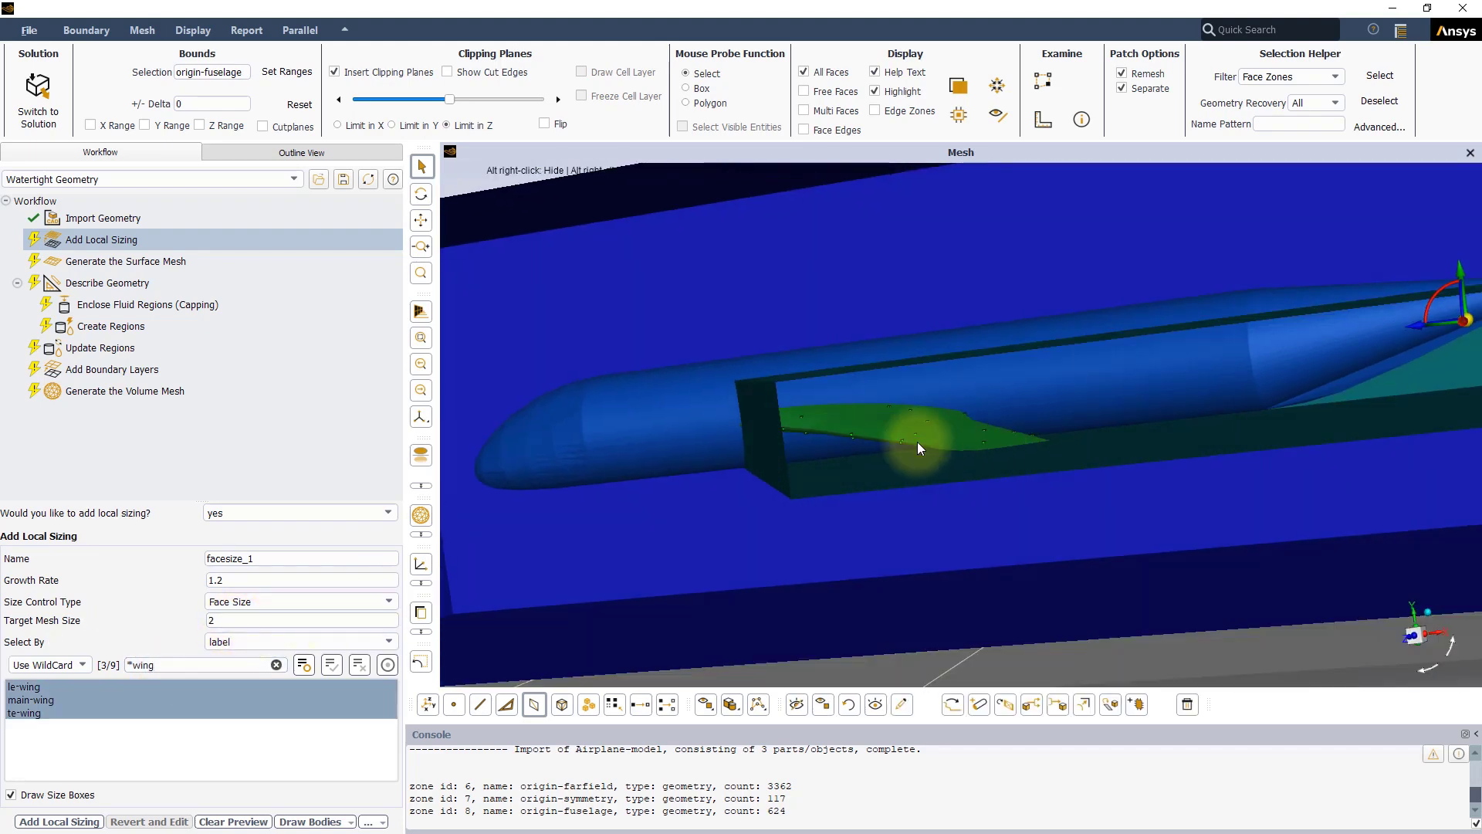
Keep boundary selection by label, filter the wall boundaries by 'wing' and update boundaries.
left_click_drag(917, 450, 752, 534)
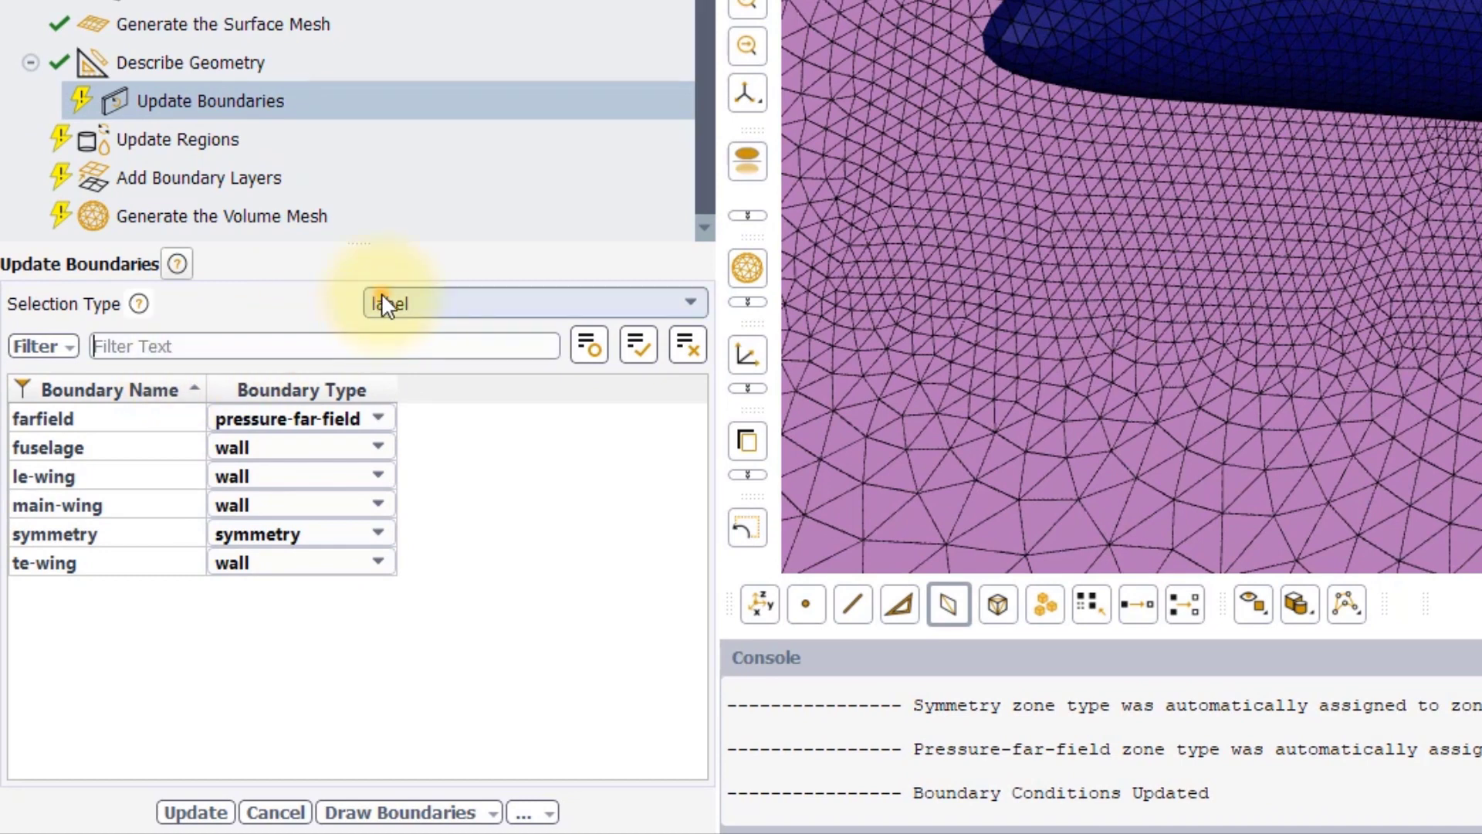
left_click(533, 302)
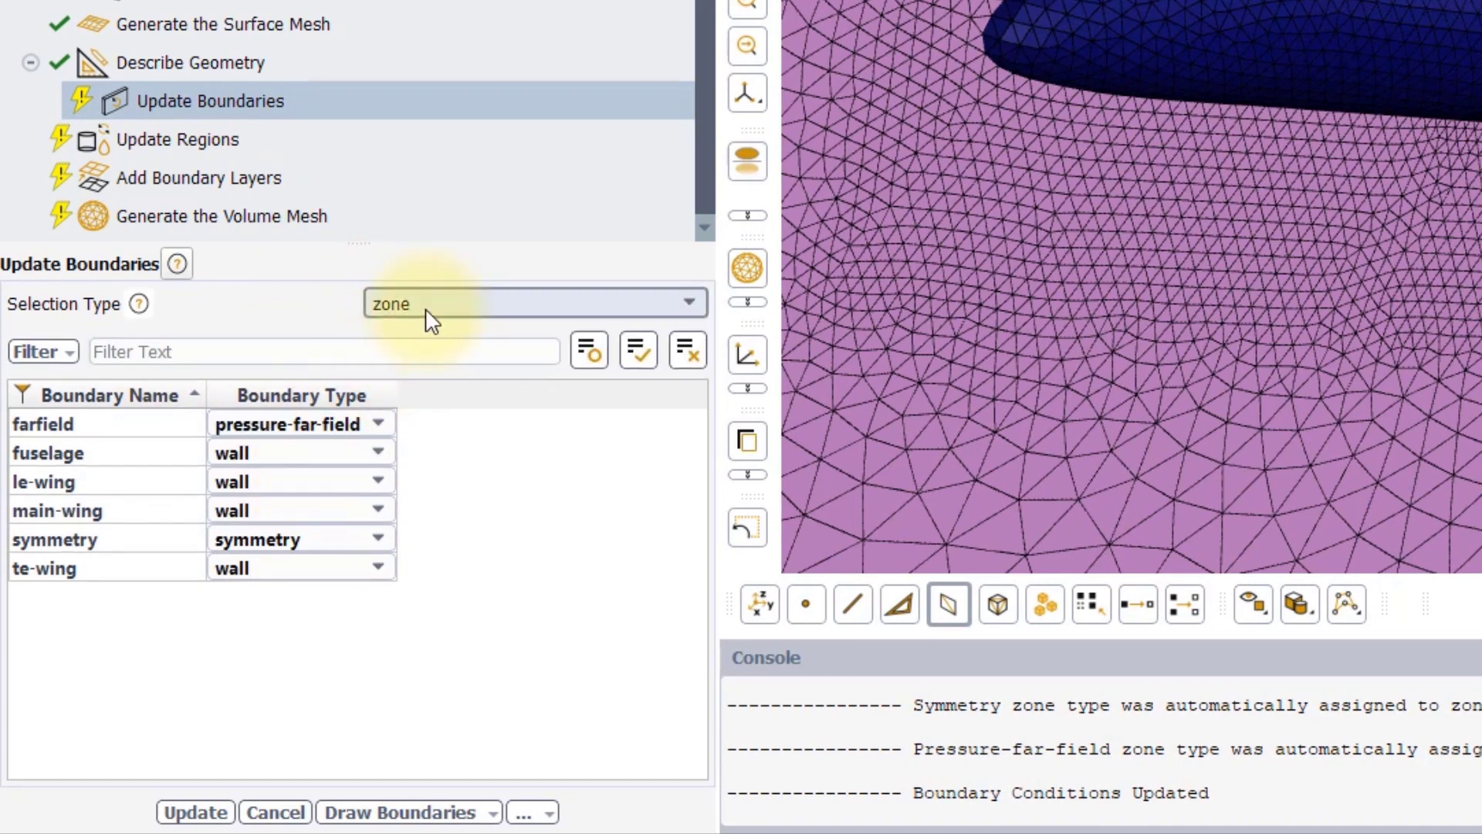
left_click(534, 303)
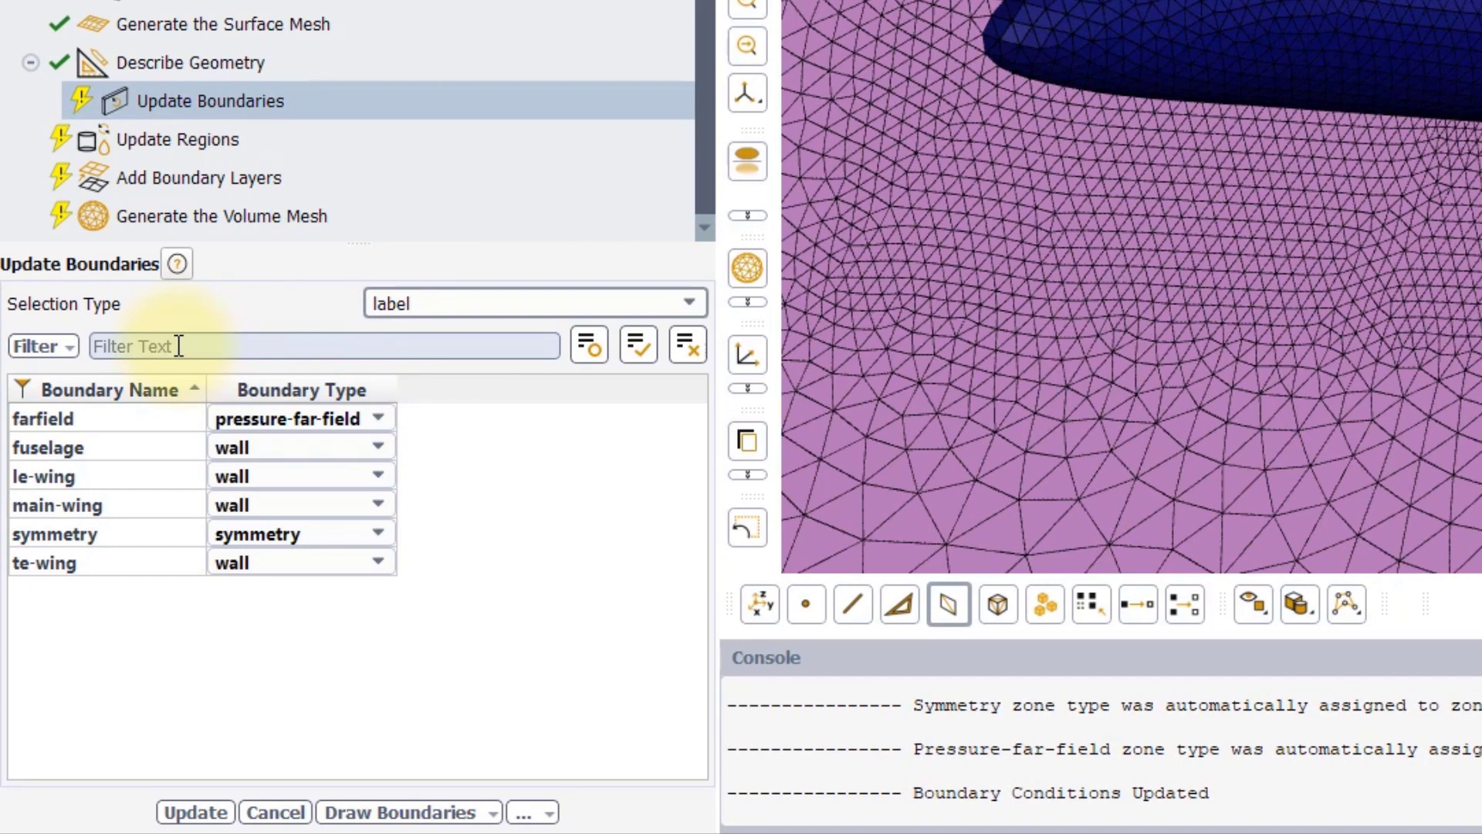
type("wing")
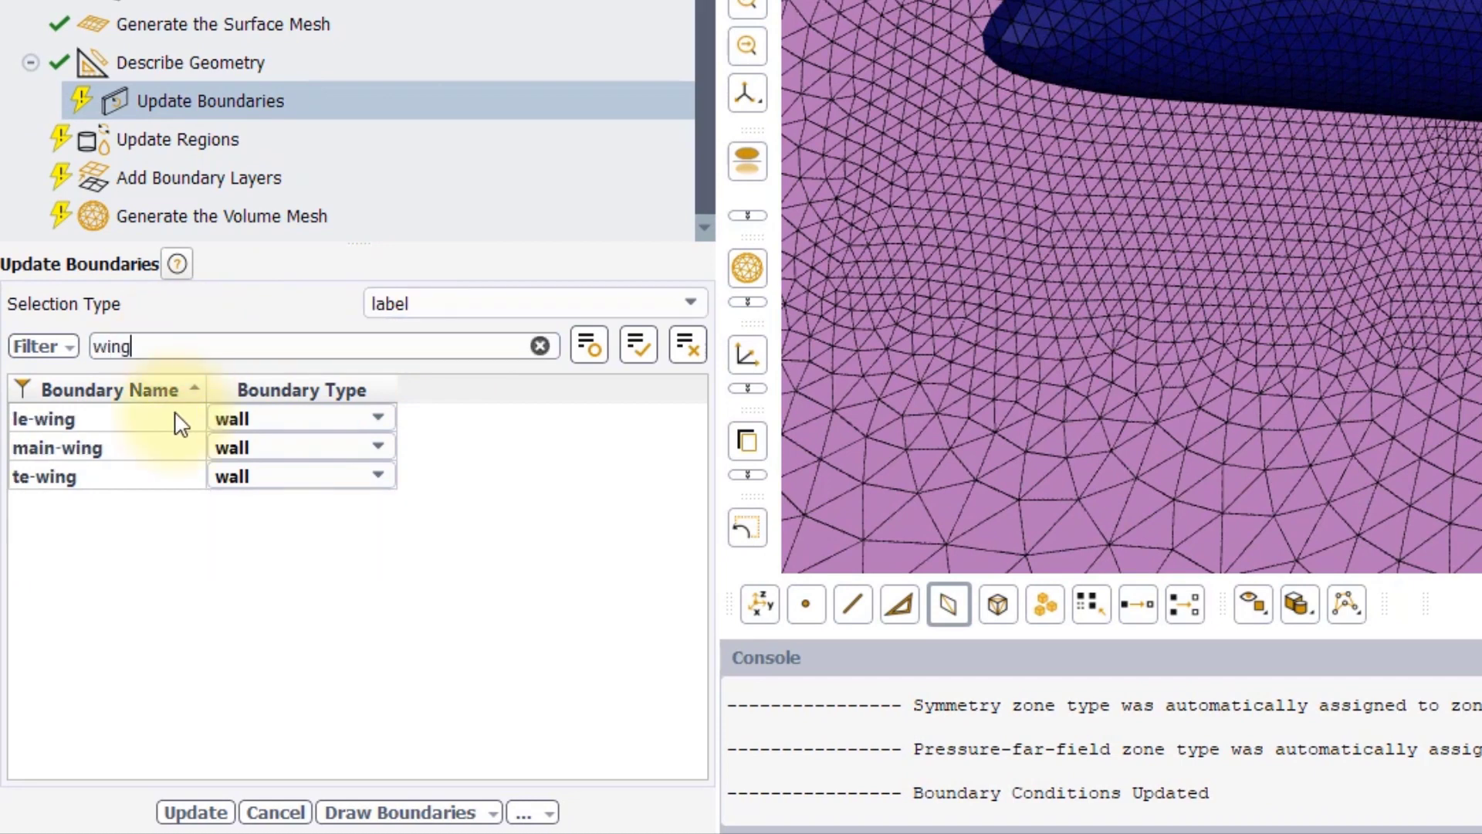
left_click(176, 139)
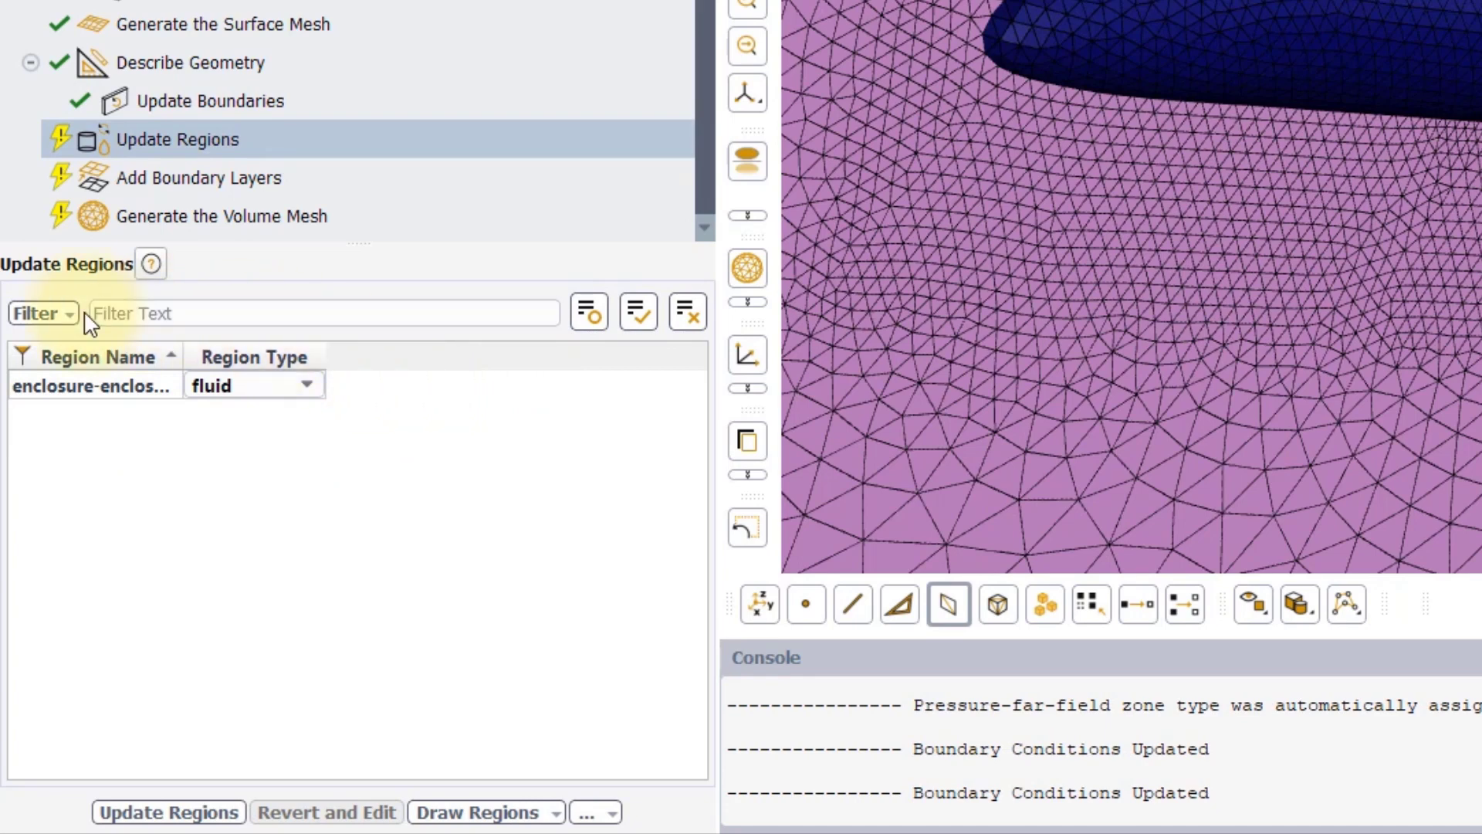
Keep regions filtered by name, update them and choose where boundary layers are added.
left_click(43, 314)
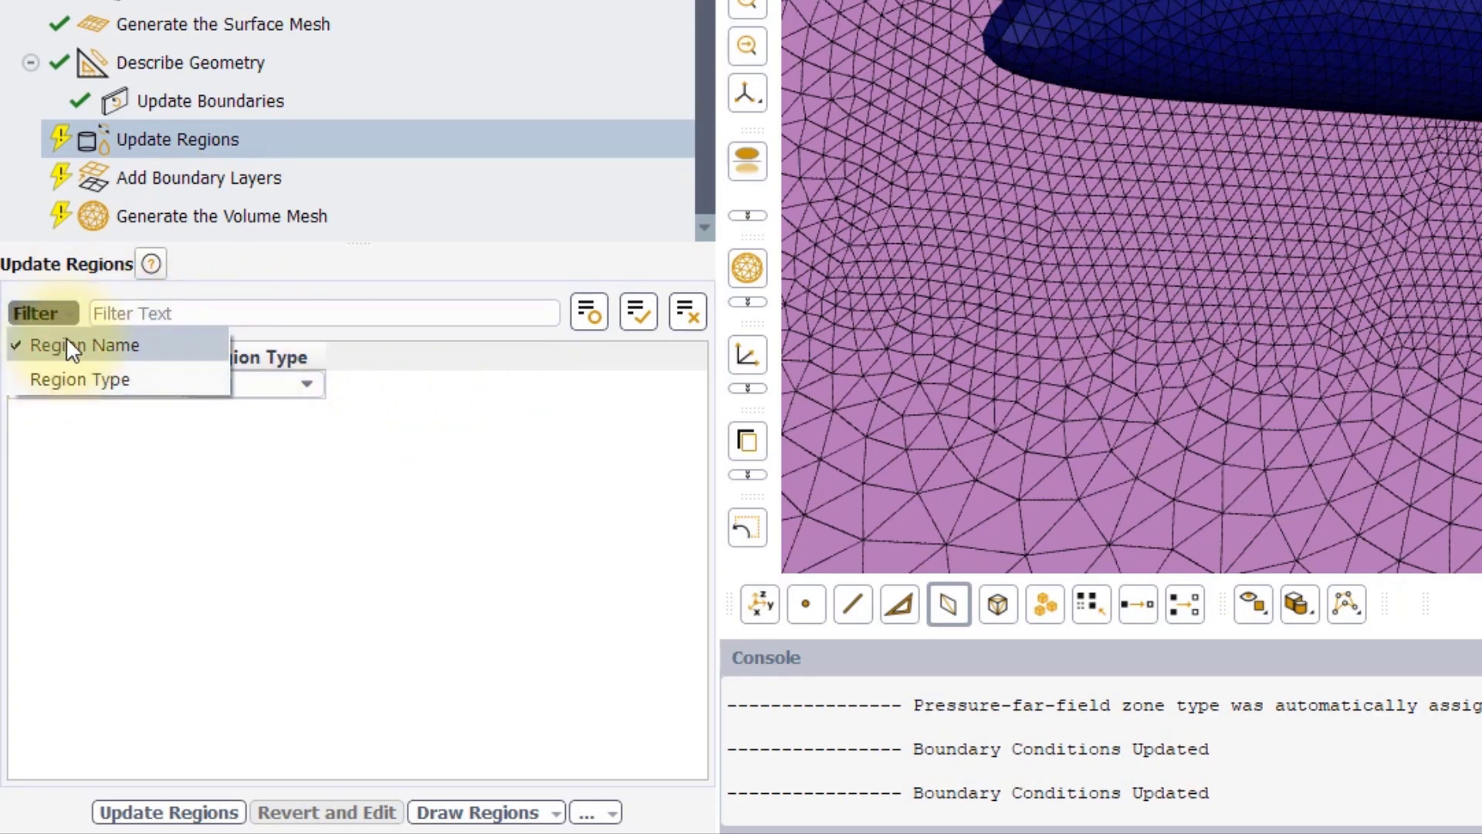
left_click(199, 178)
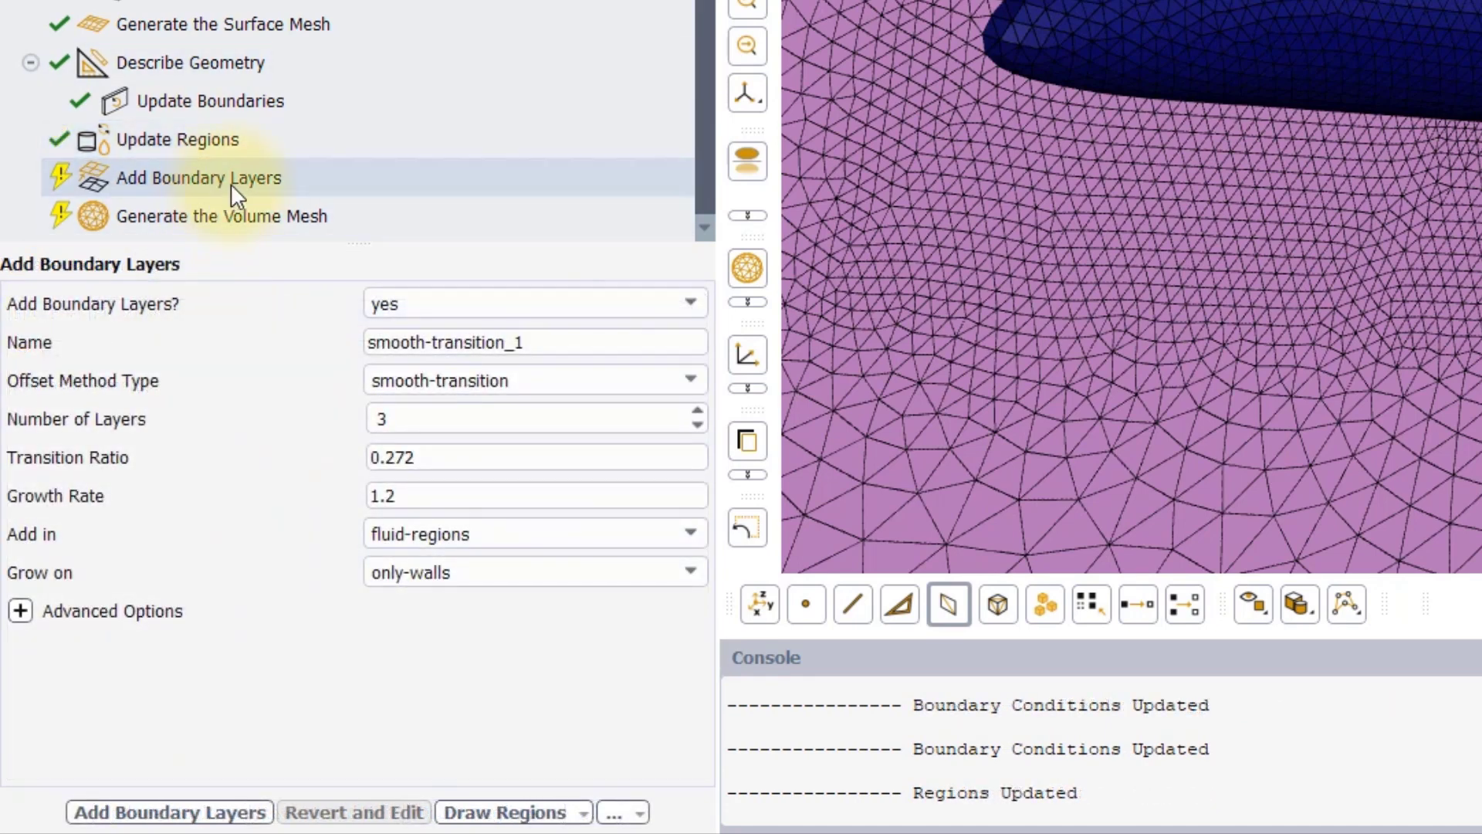
mouse_move(310, 185)
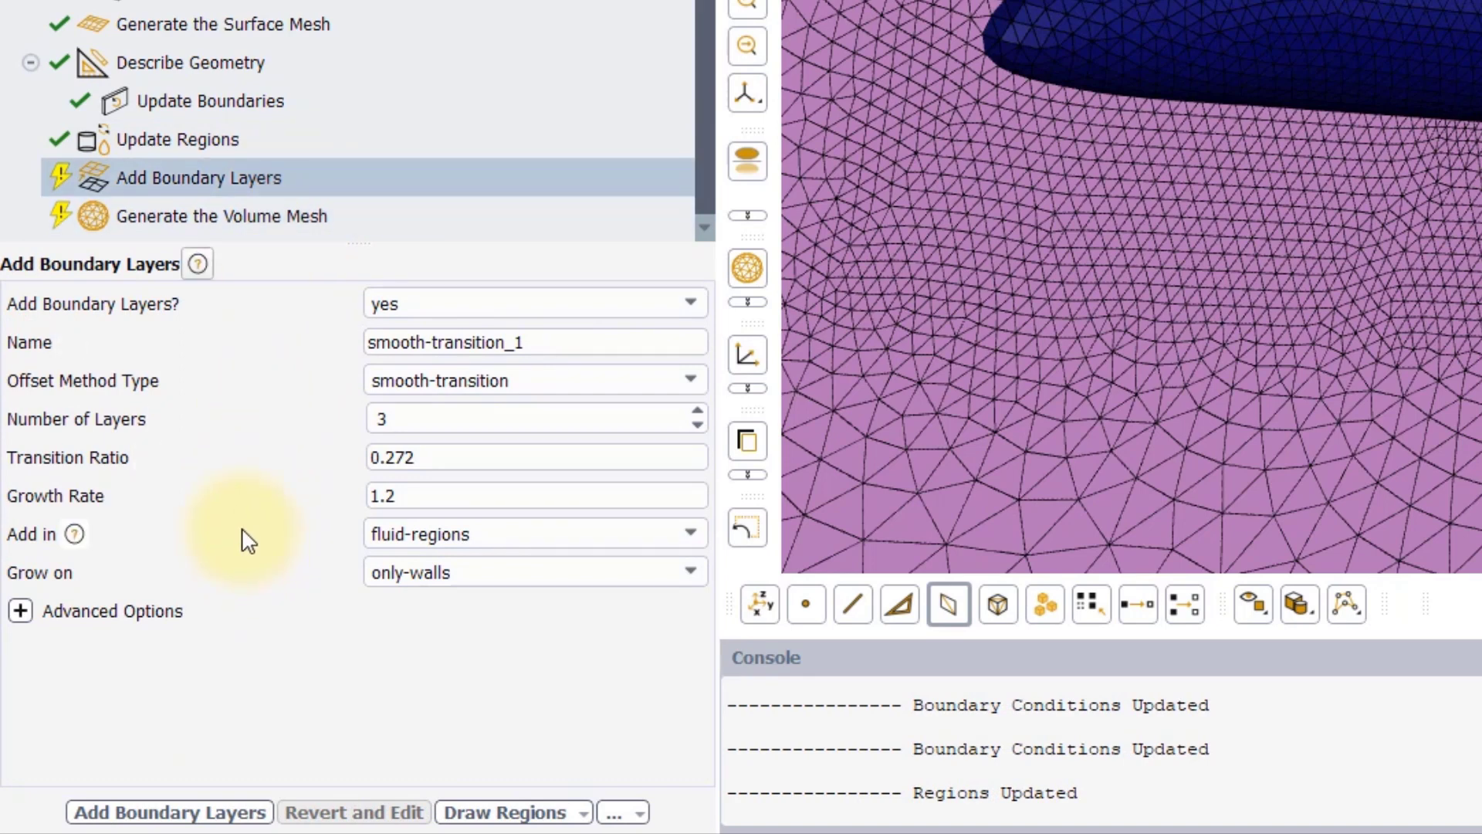
left_click(534, 533)
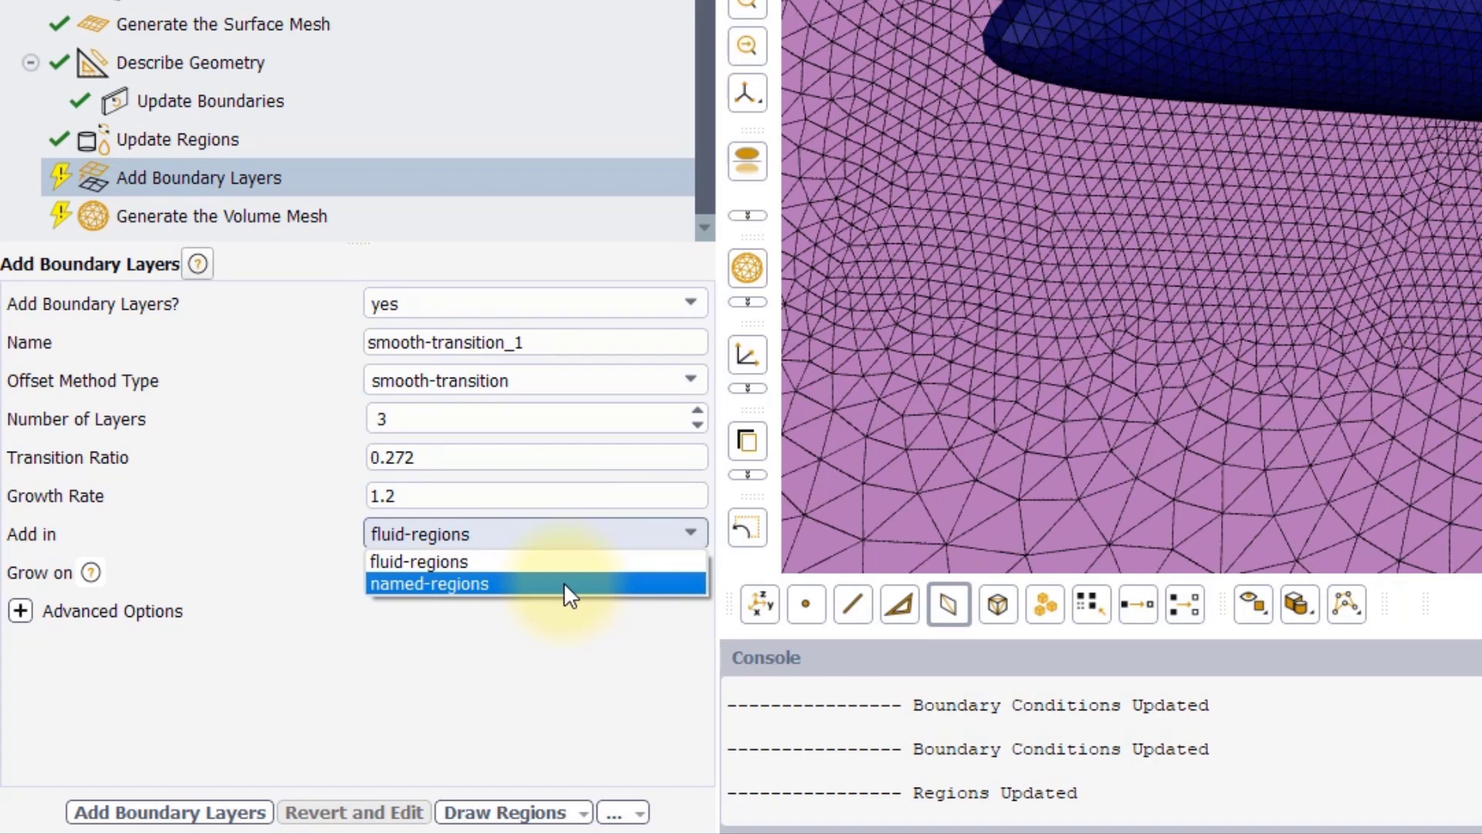
left_click(429, 584)
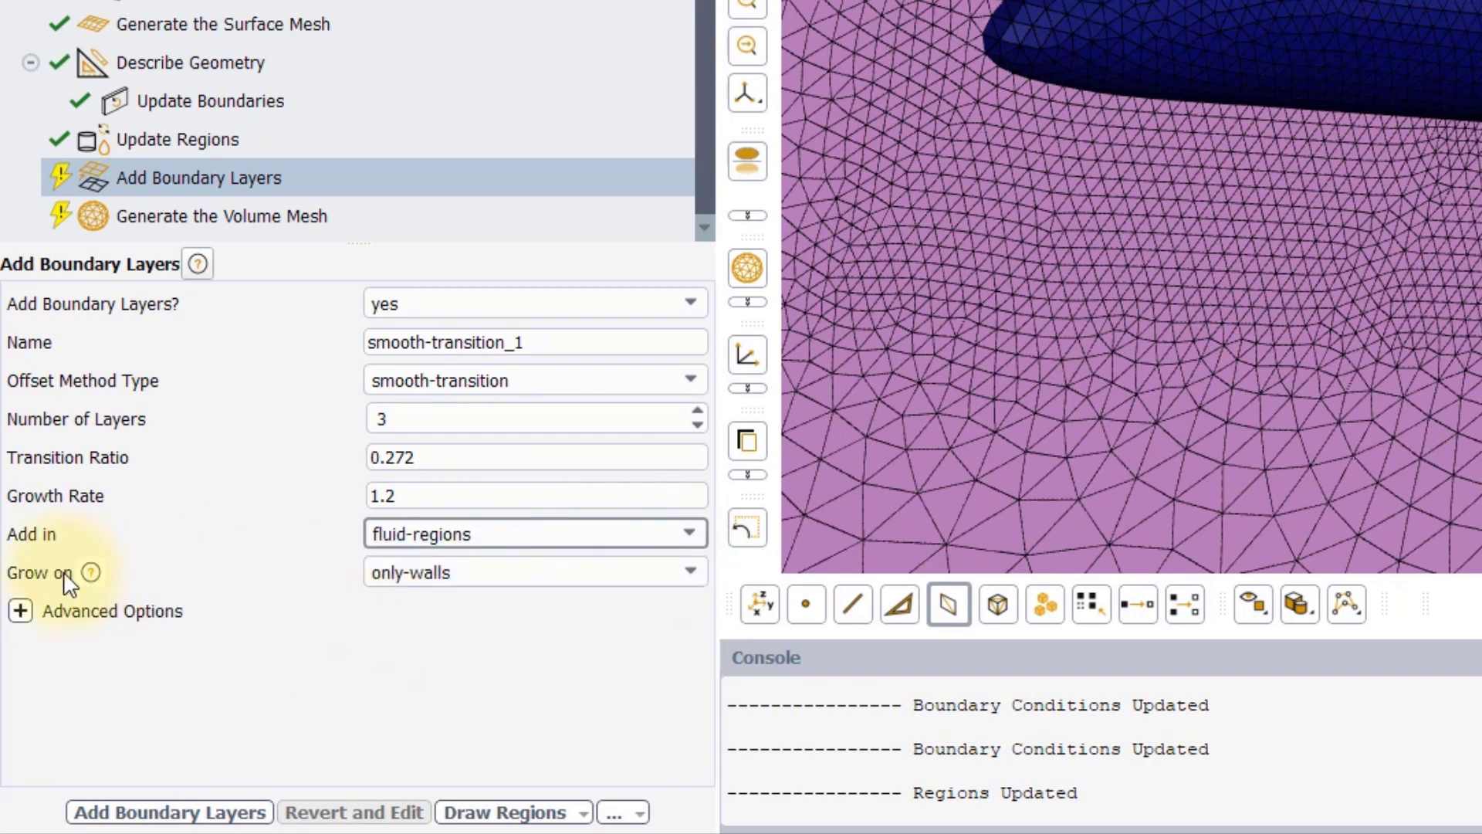
Set boundary layers to grow on selected-labels, listing farfield, fuselage and wing labels.
left_click(535, 572)
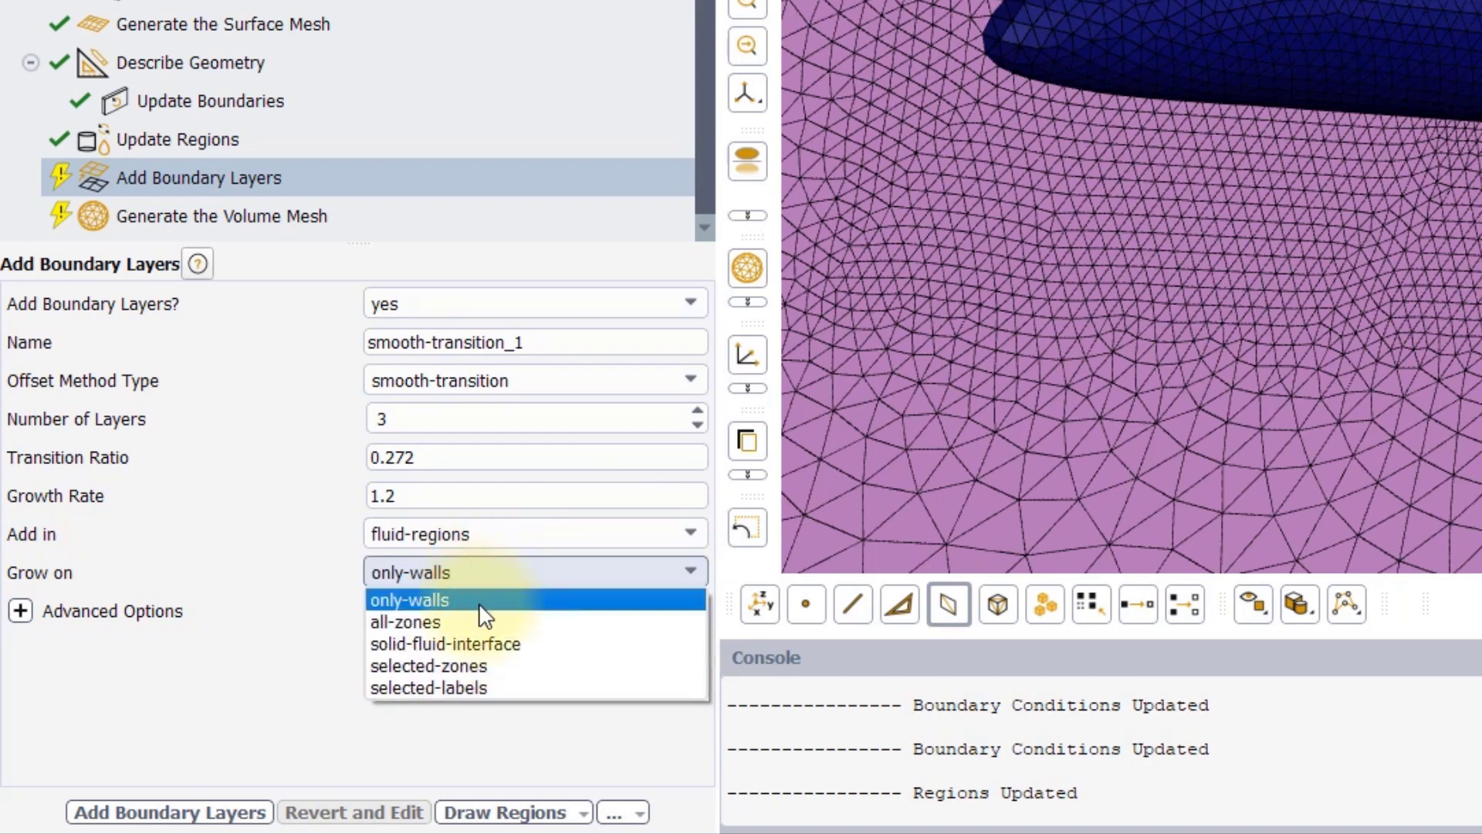
mouse_move(474, 687)
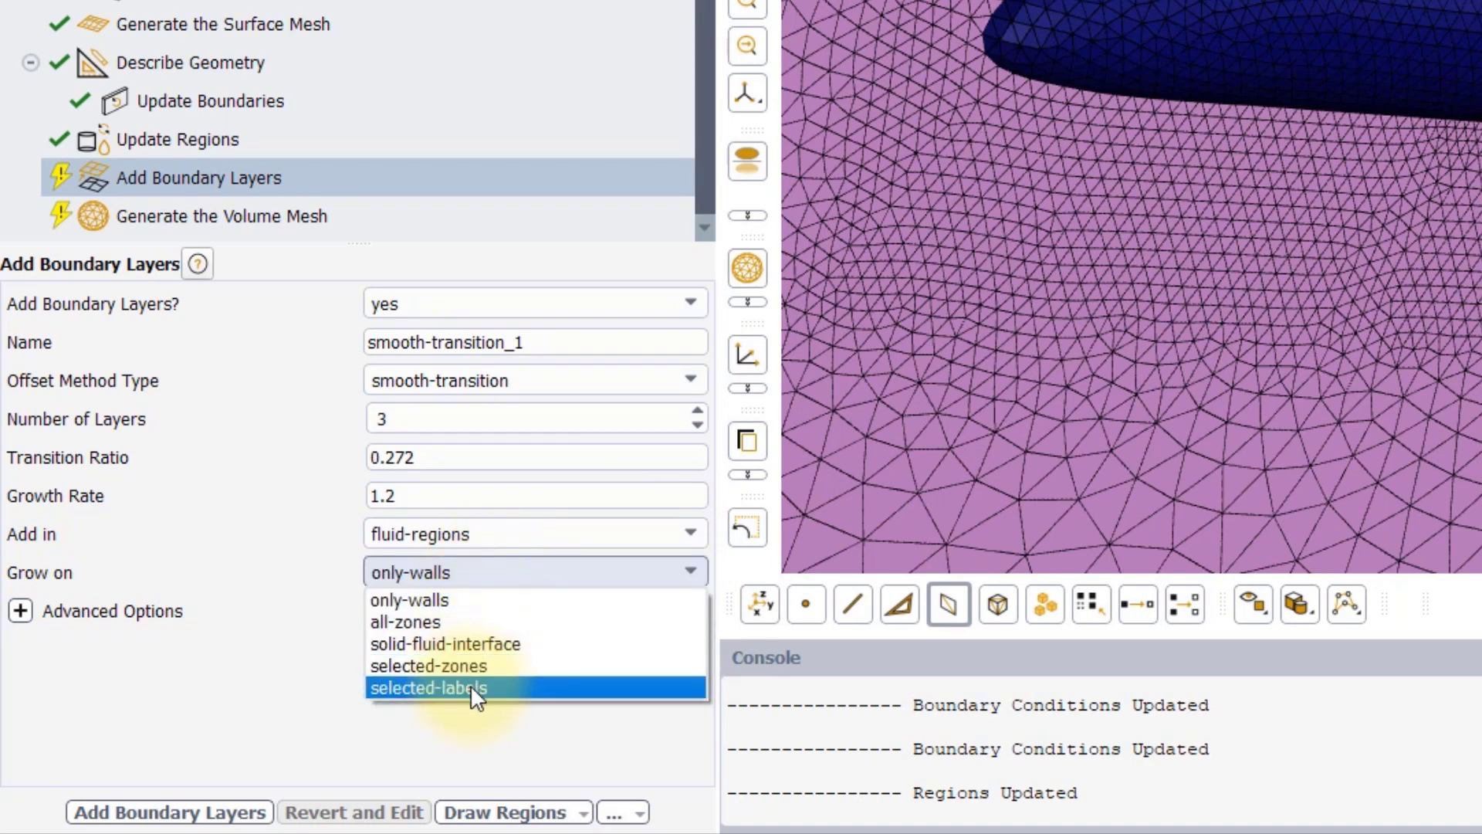
left_click(428, 666)
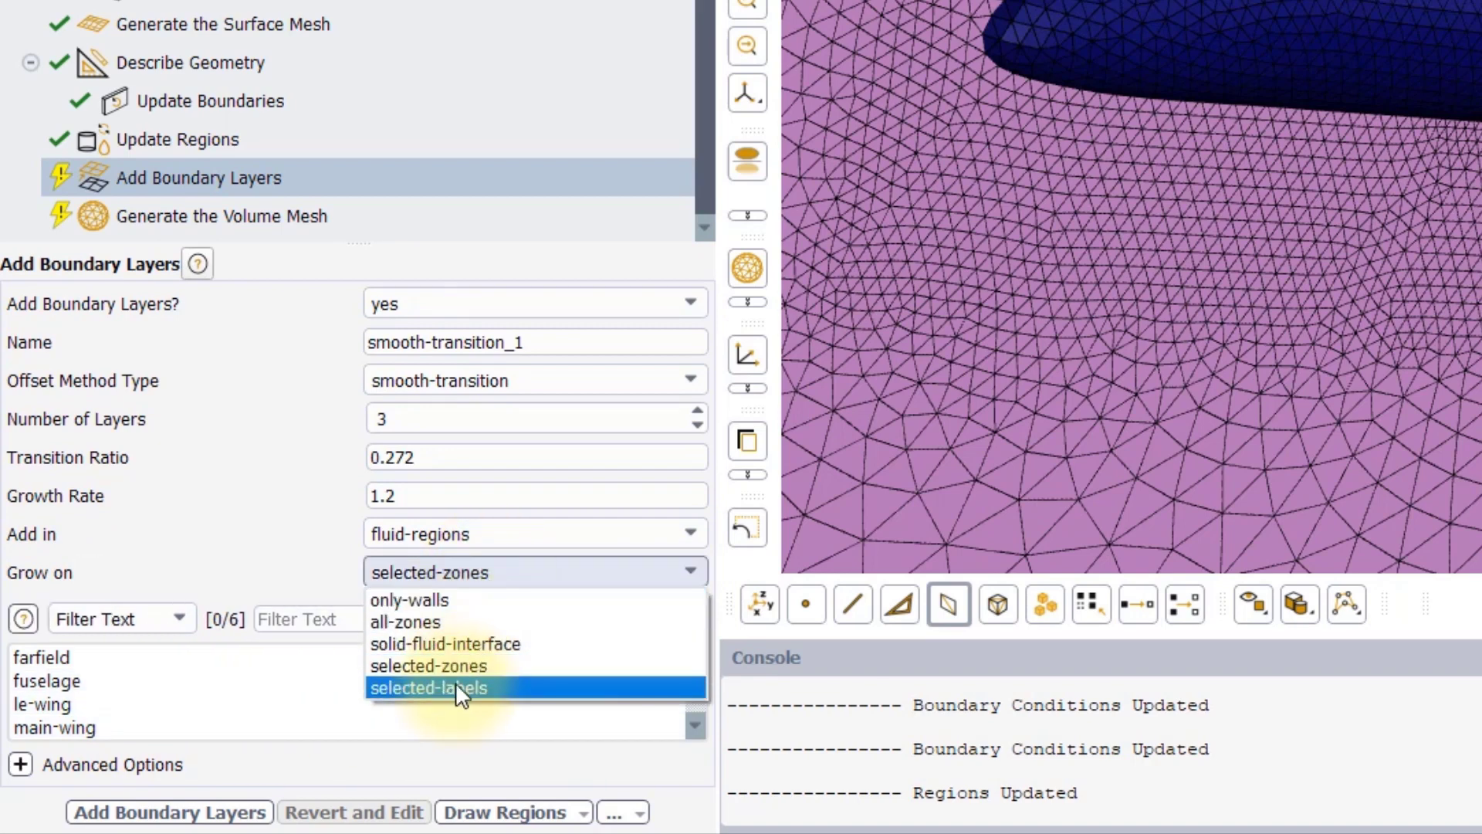
left_click(427, 687)
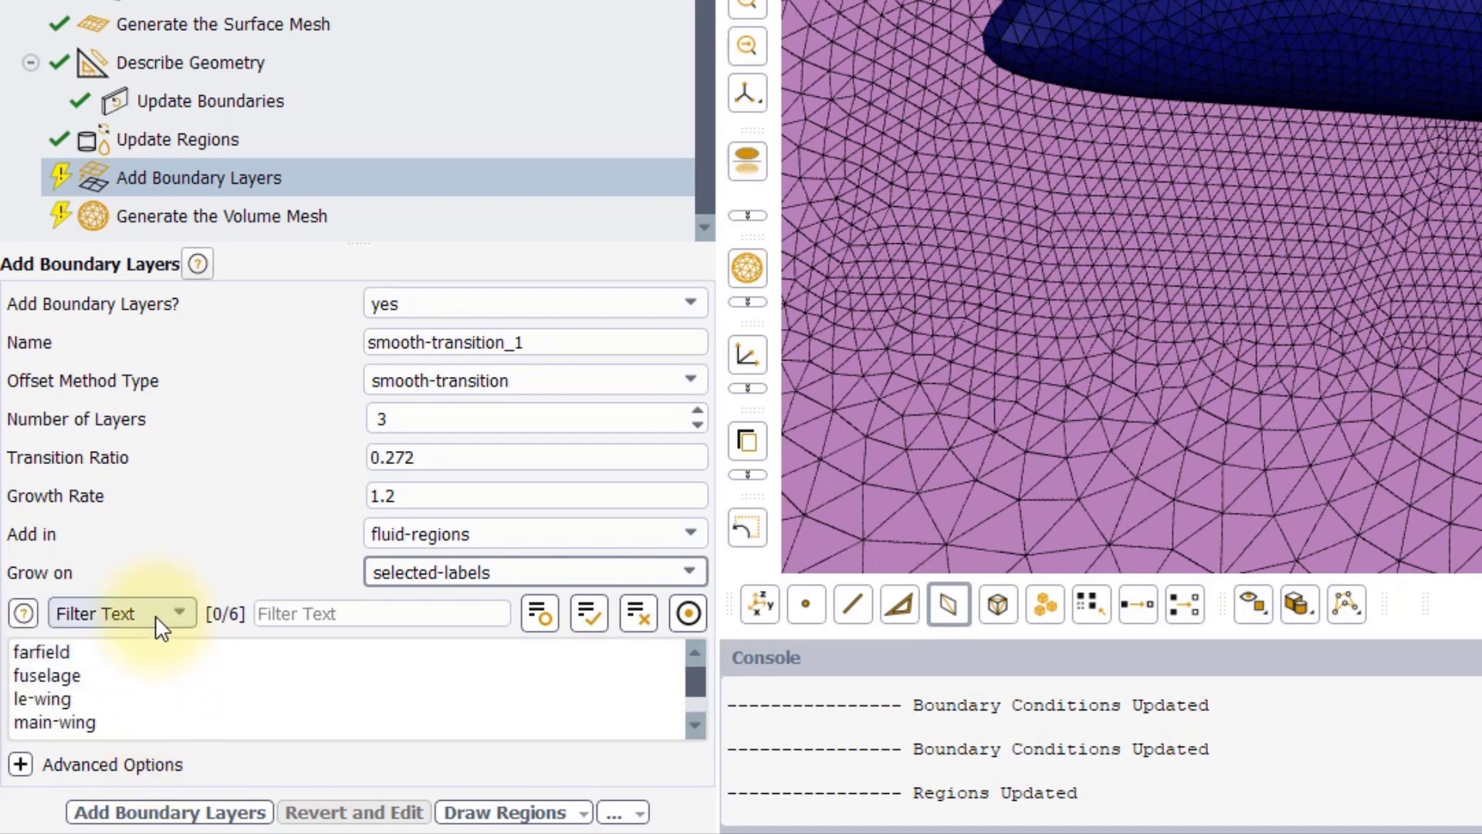
left_click(120, 613)
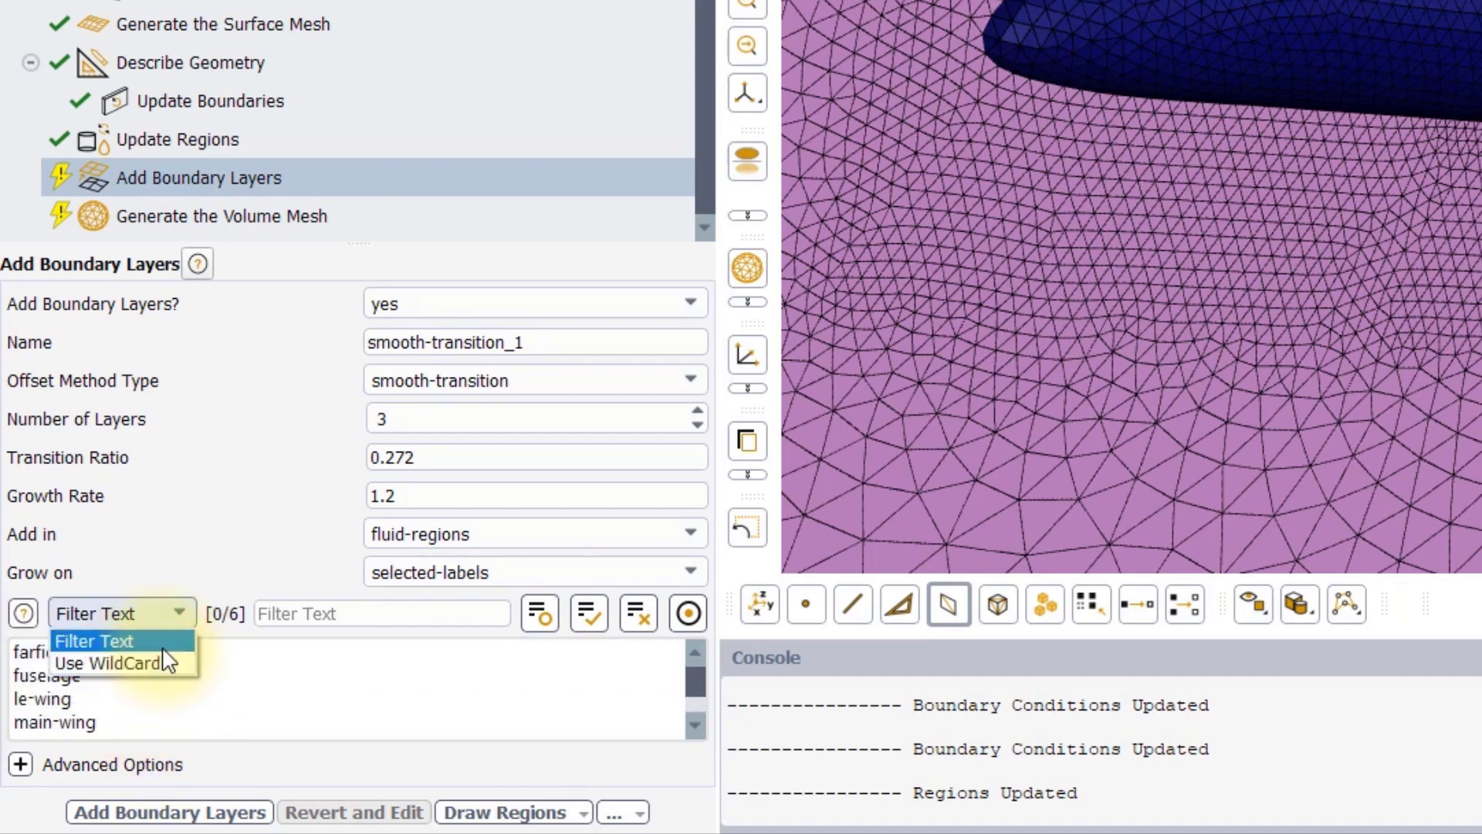